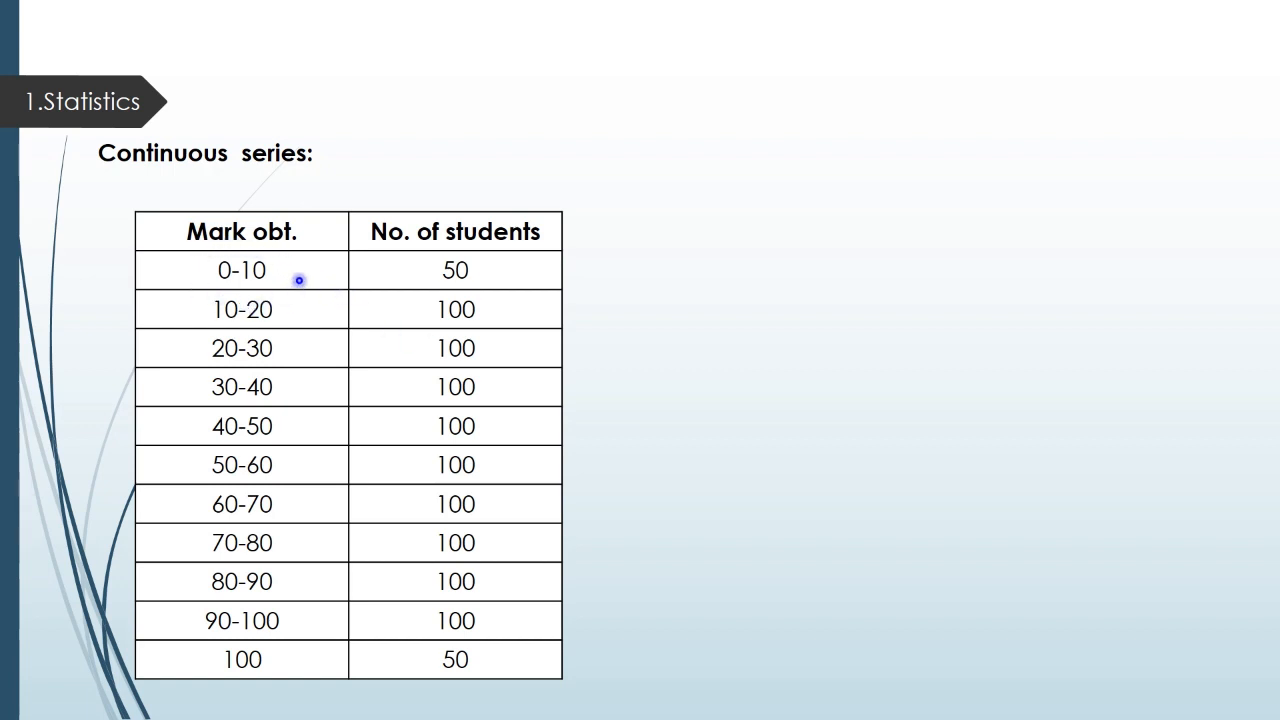
mouse_move(208, 252)
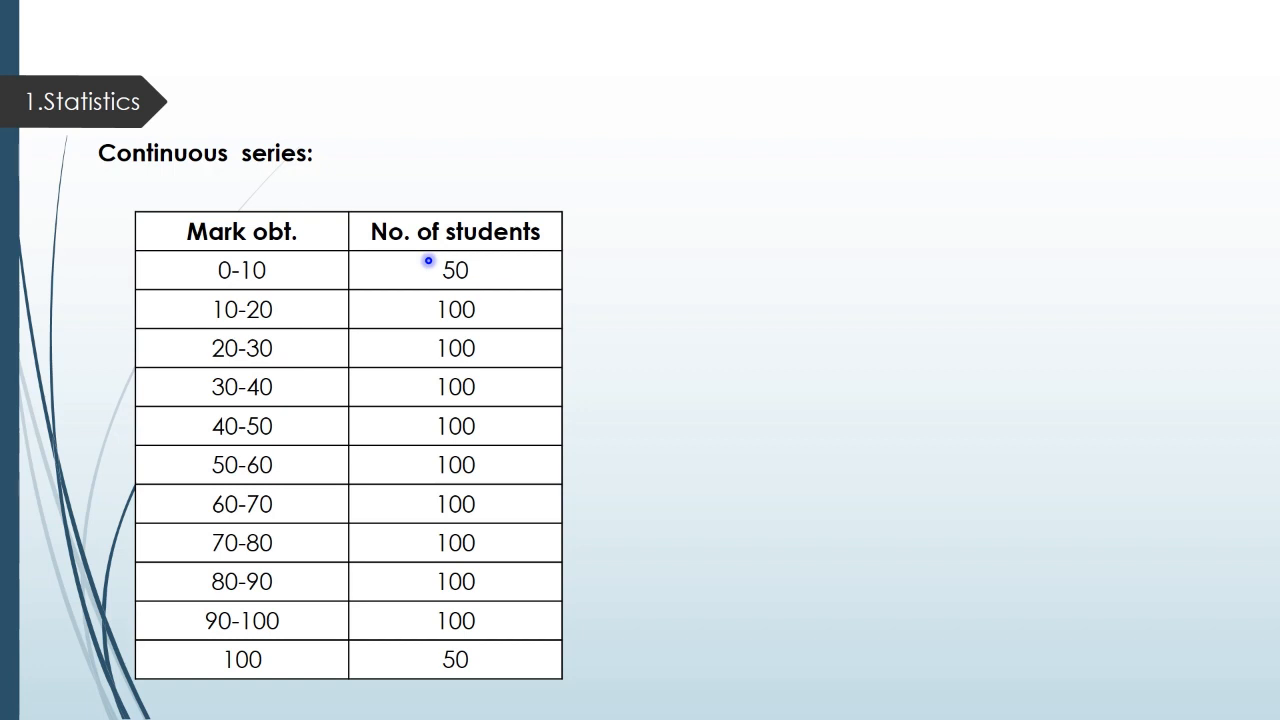
mouse_move(220, 242)
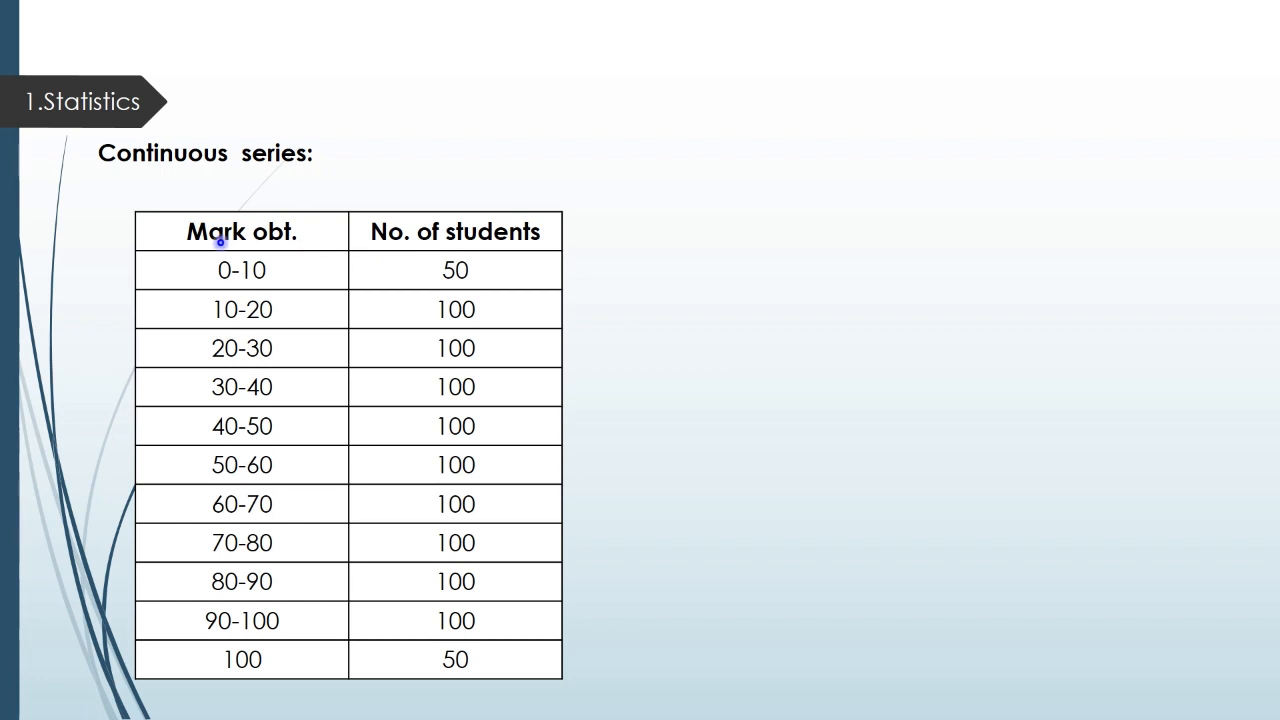
mouse_move(248, 250)
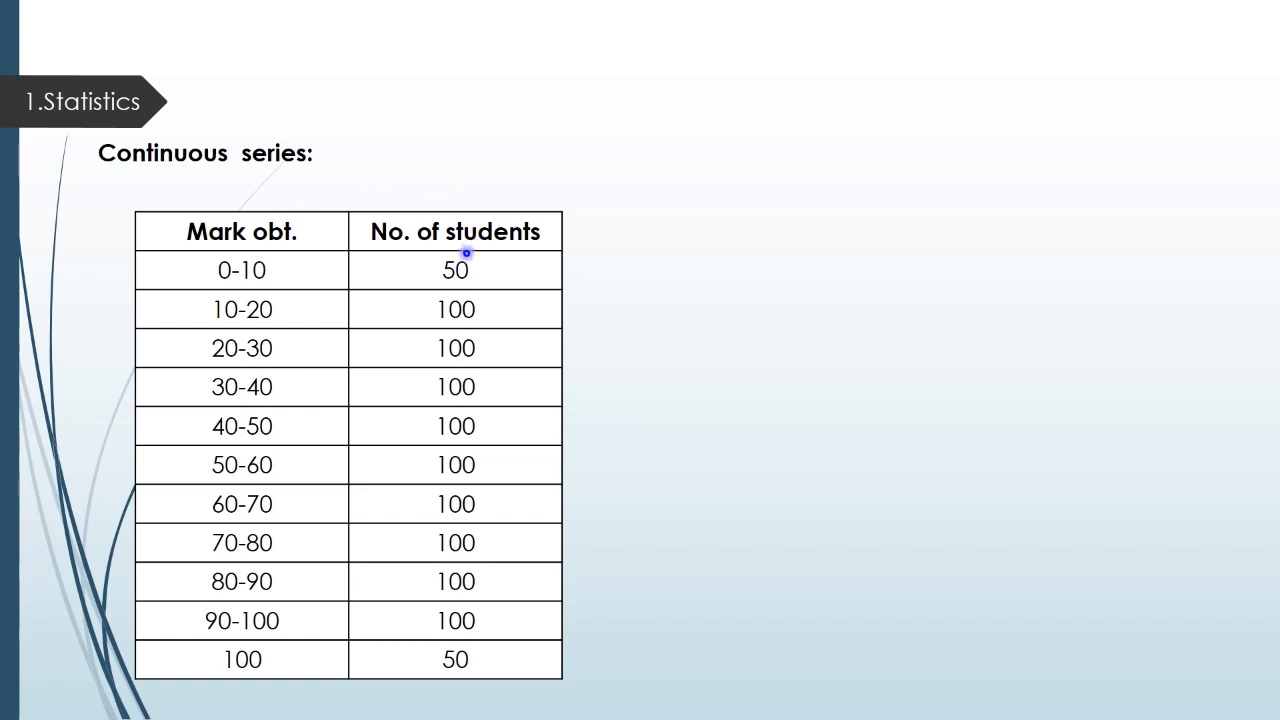
mouse_move(264, 292)
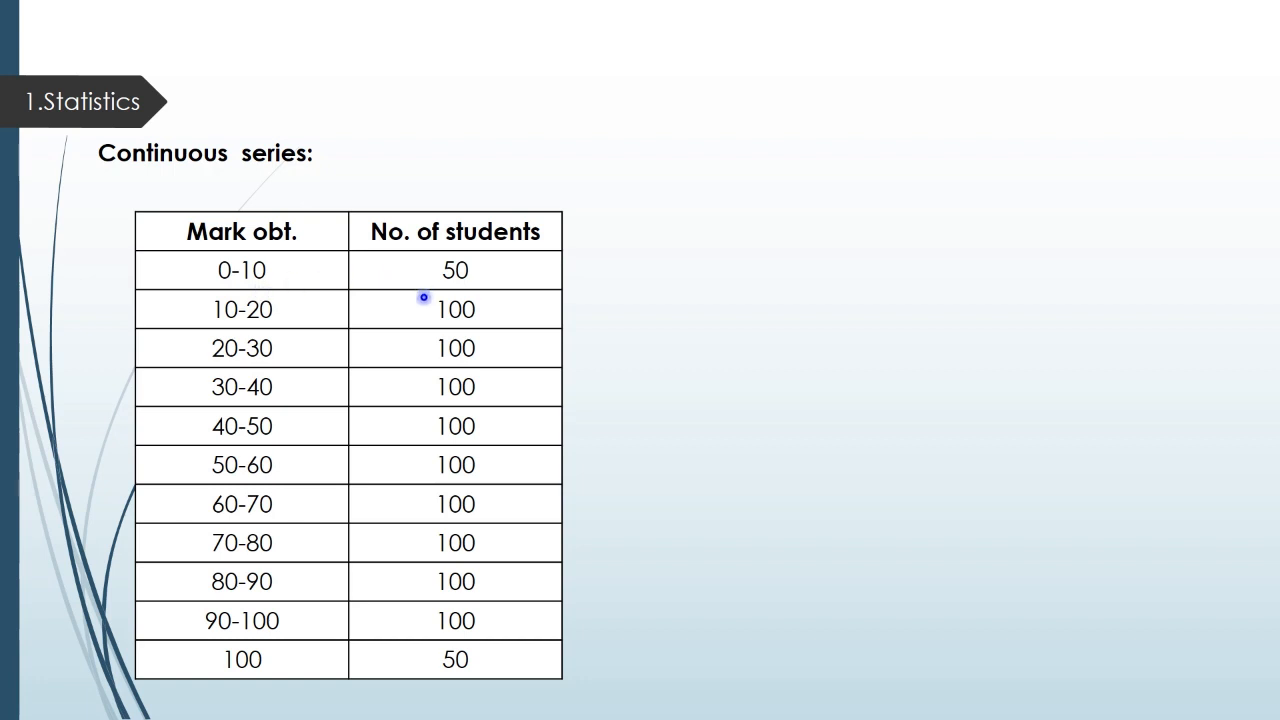
mouse_move(384, 310)
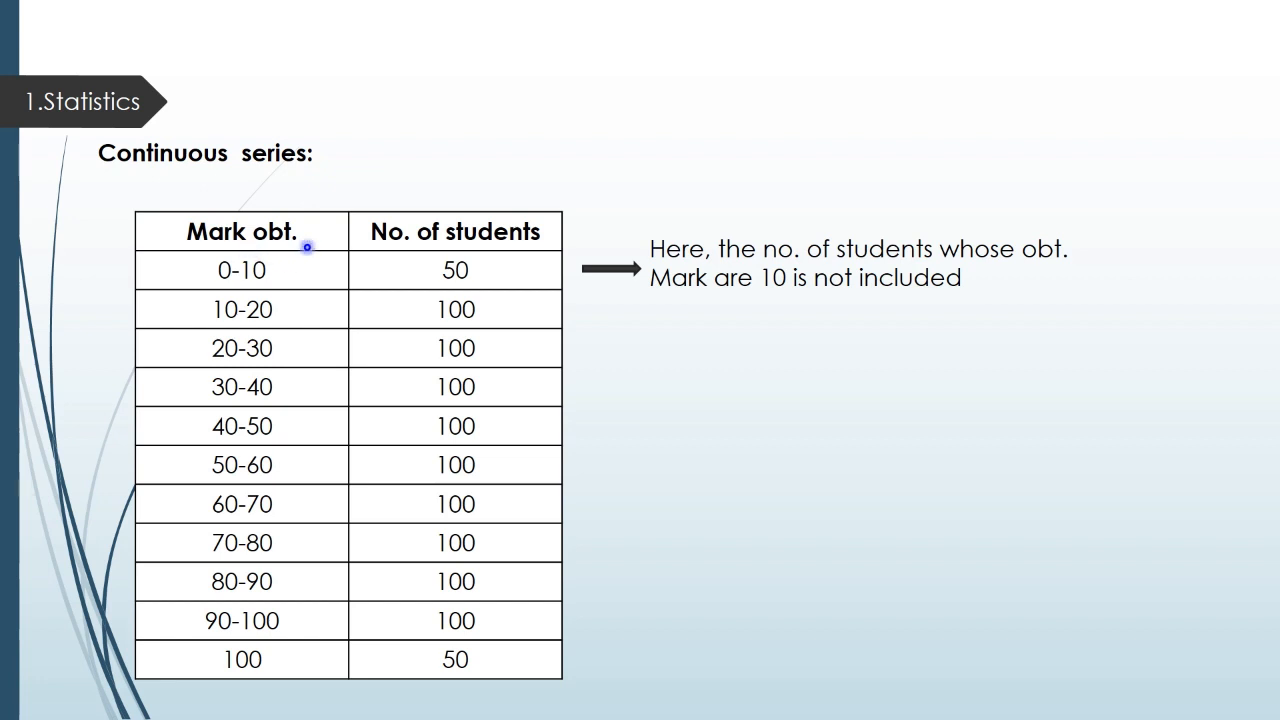
mouse_move(488, 266)
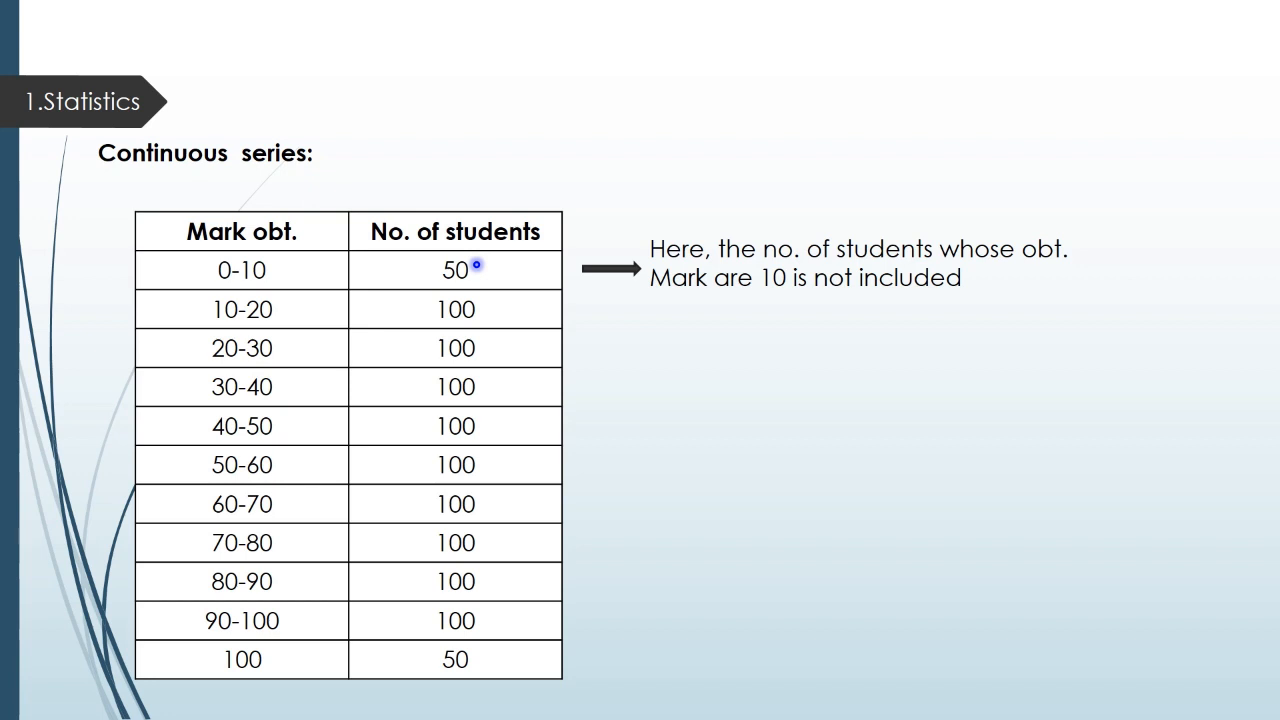
mouse_move(284, 280)
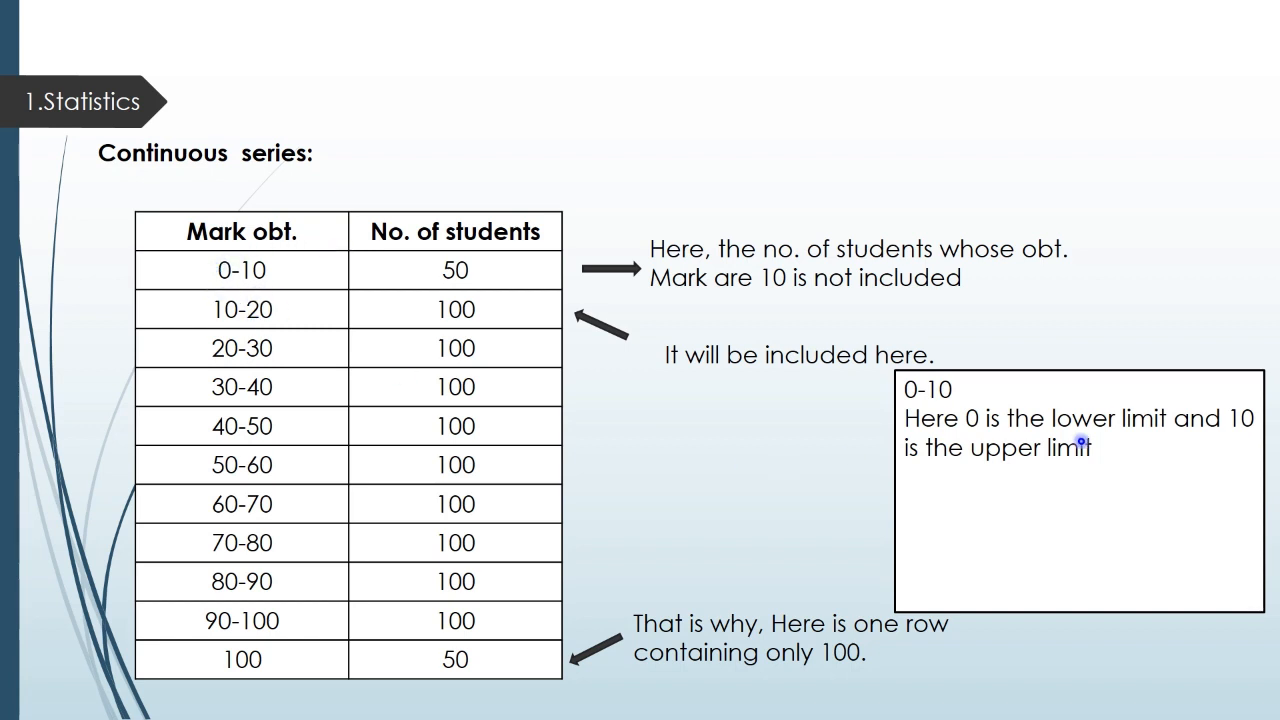
mouse_move(1158, 436)
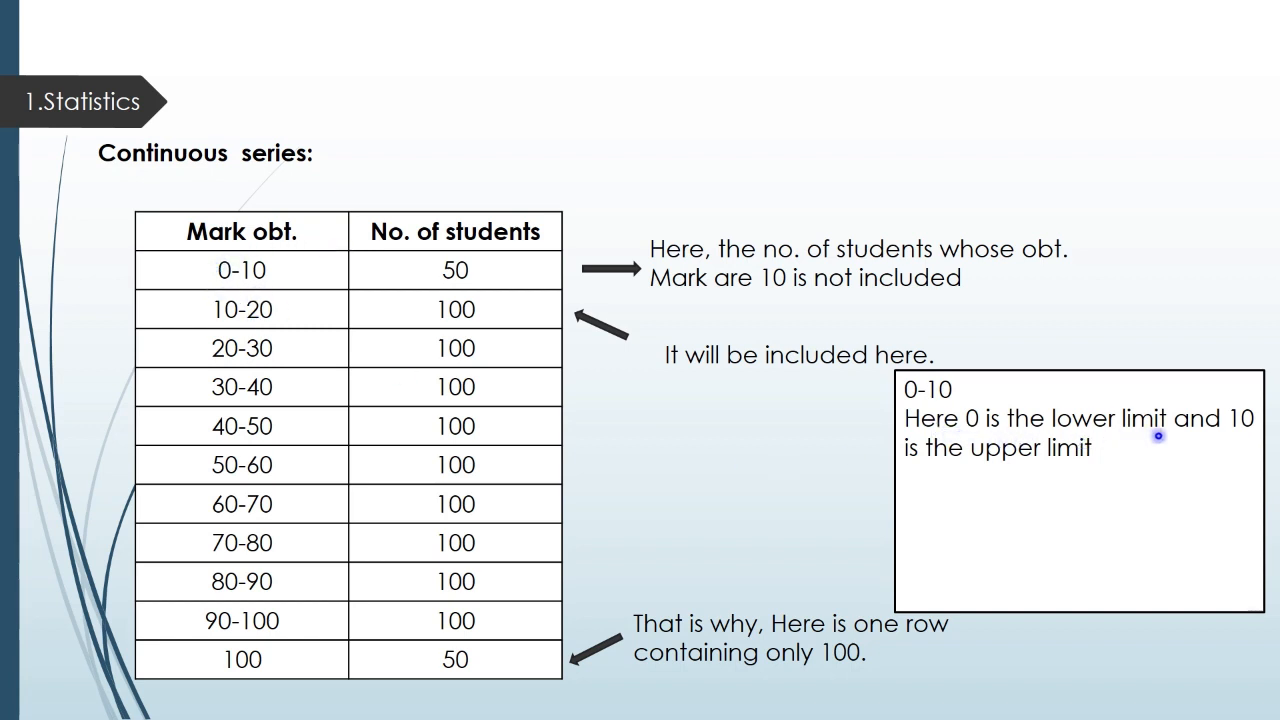
mouse_move(1076, 478)
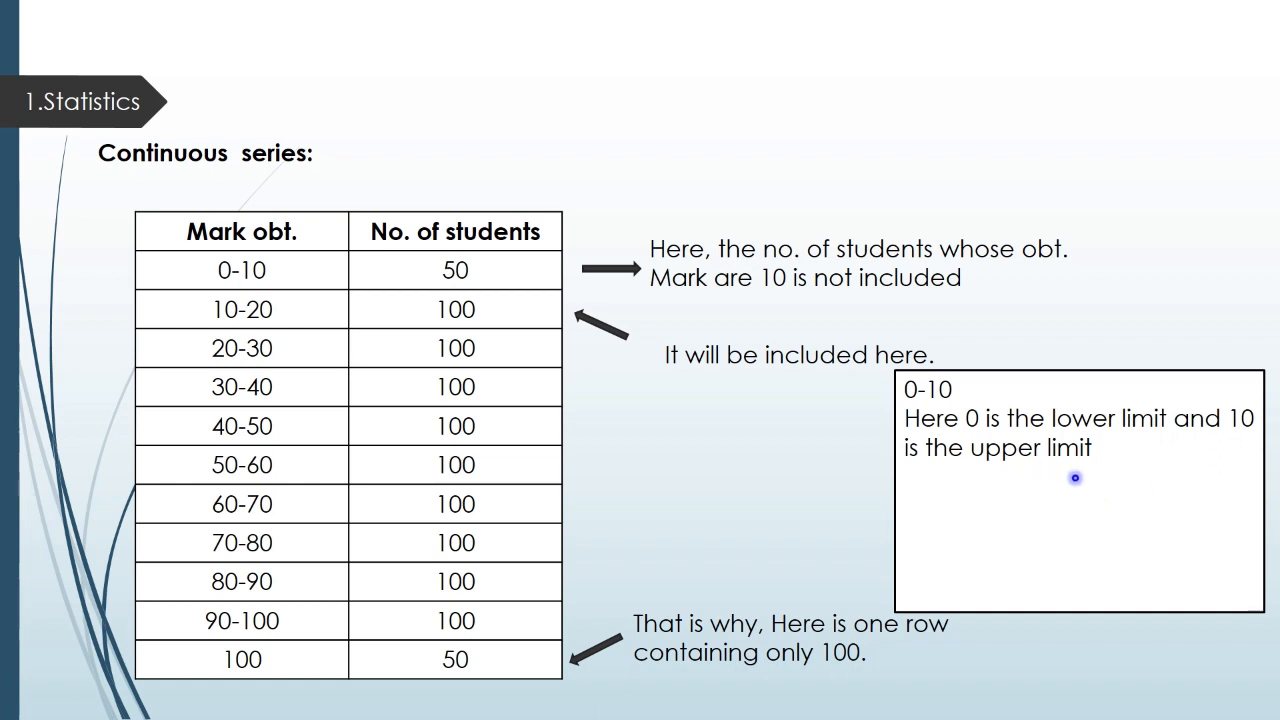
mouse_move(872, 336)
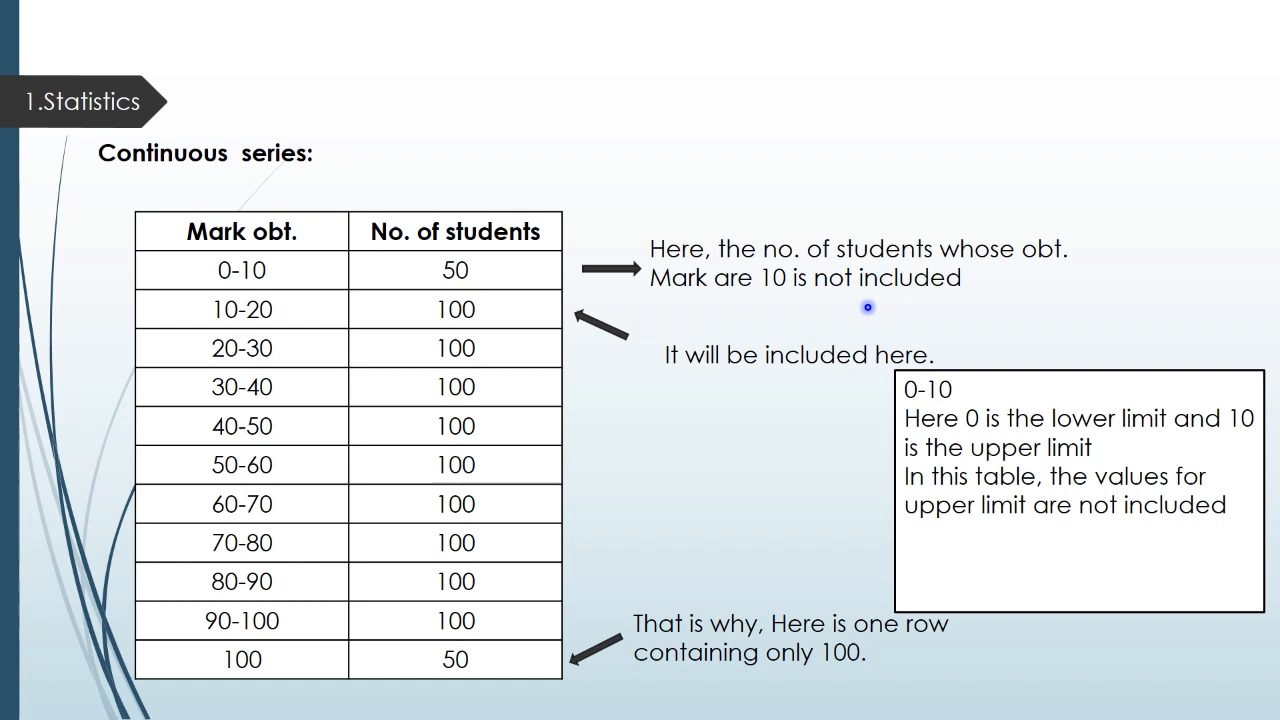
mouse_move(280, 276)
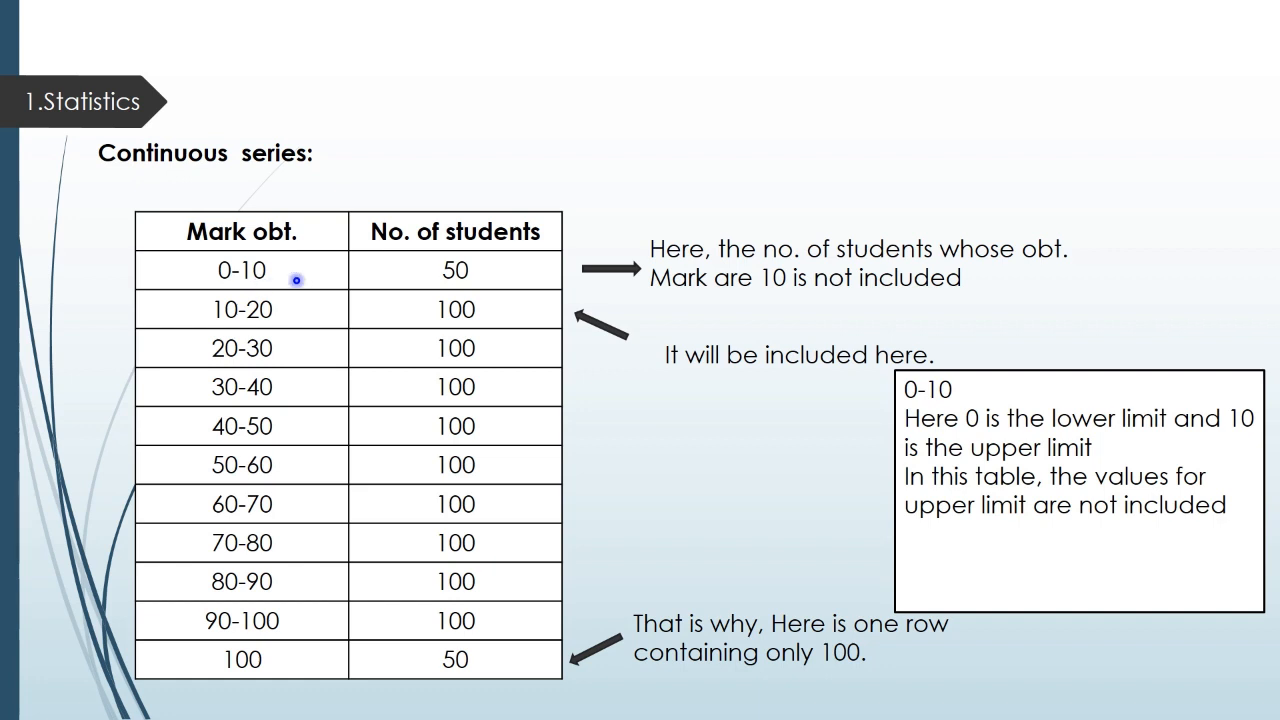
mouse_move(472, 252)
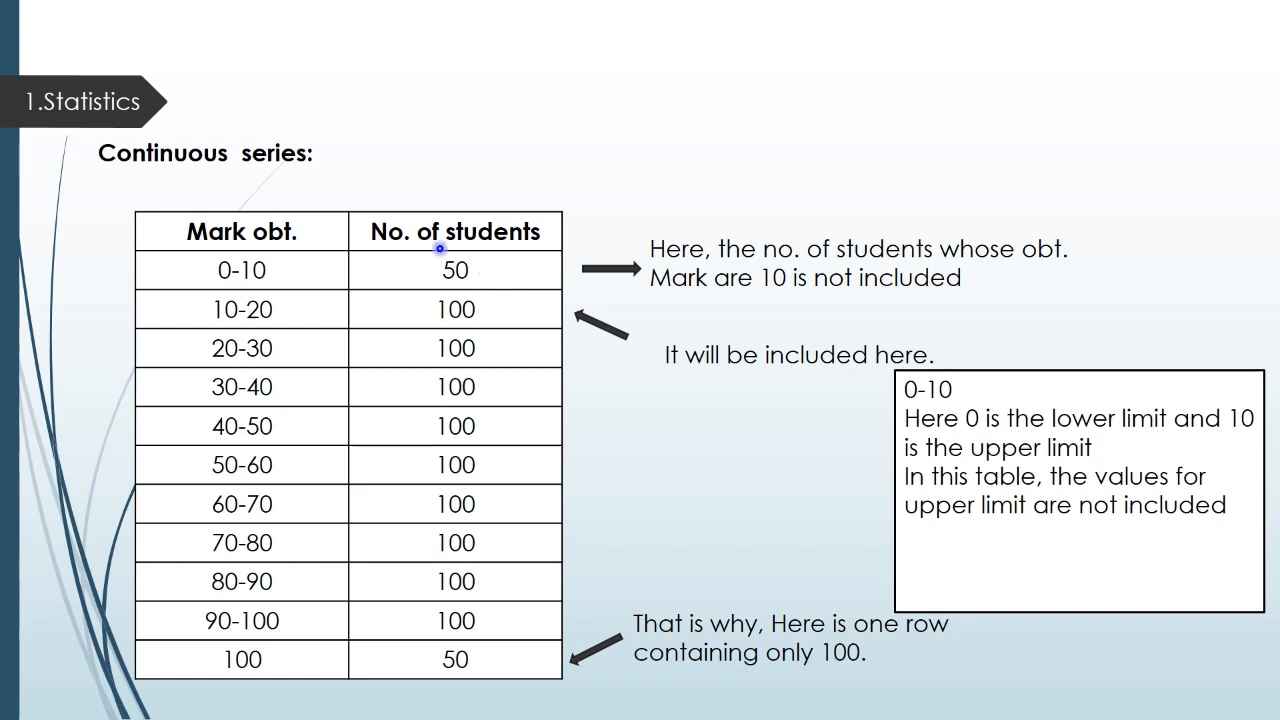
mouse_move(408, 312)
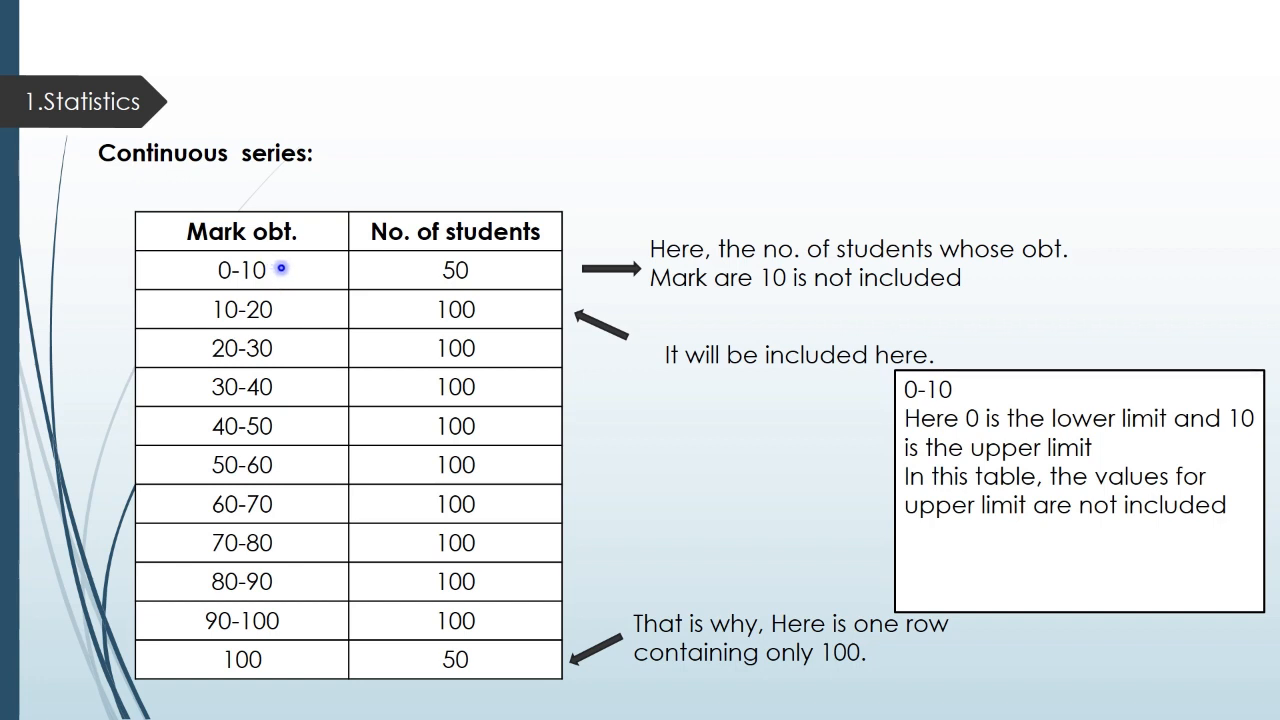
mouse_move(222, 256)
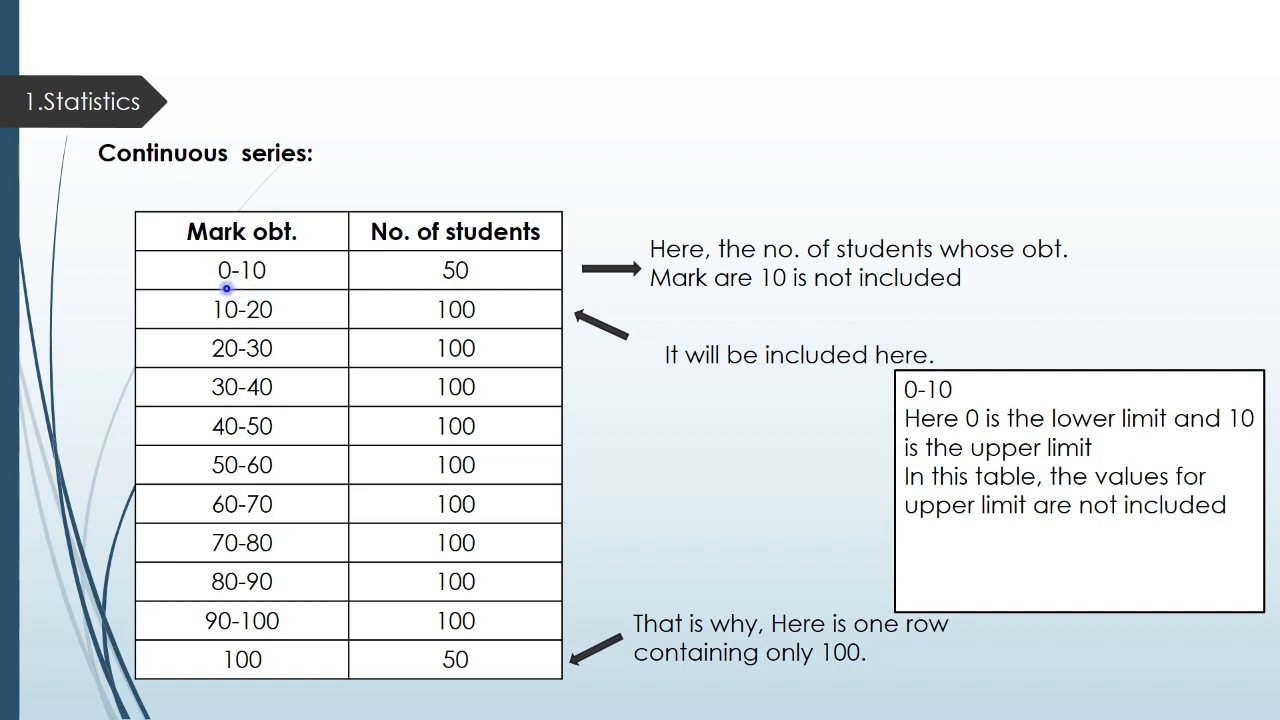
mouse_move(276, 330)
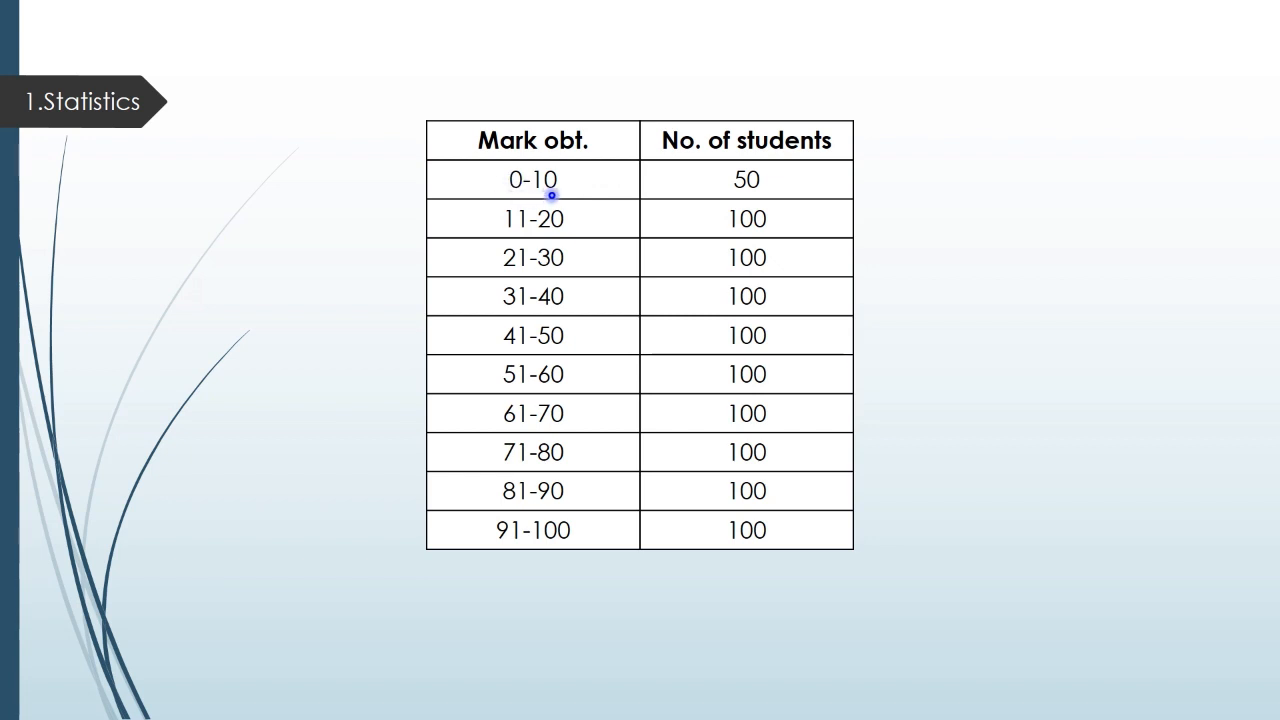
mouse_move(482, 210)
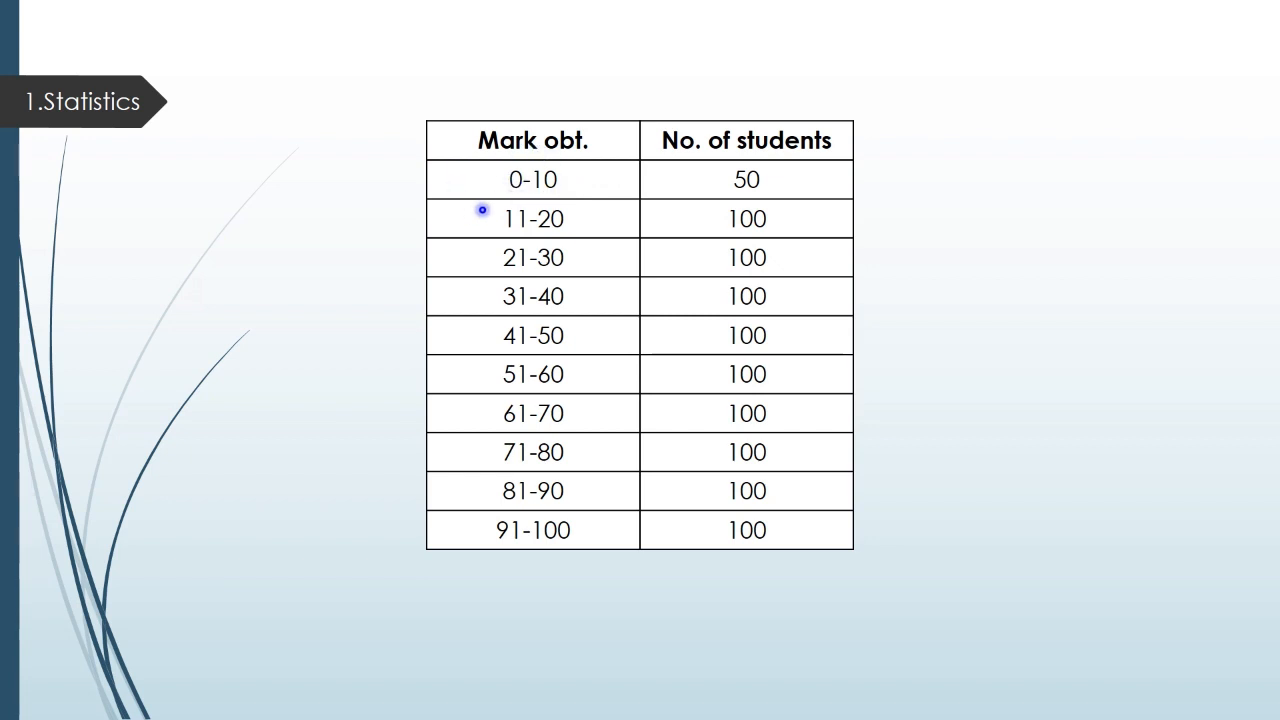
mouse_move(556, 200)
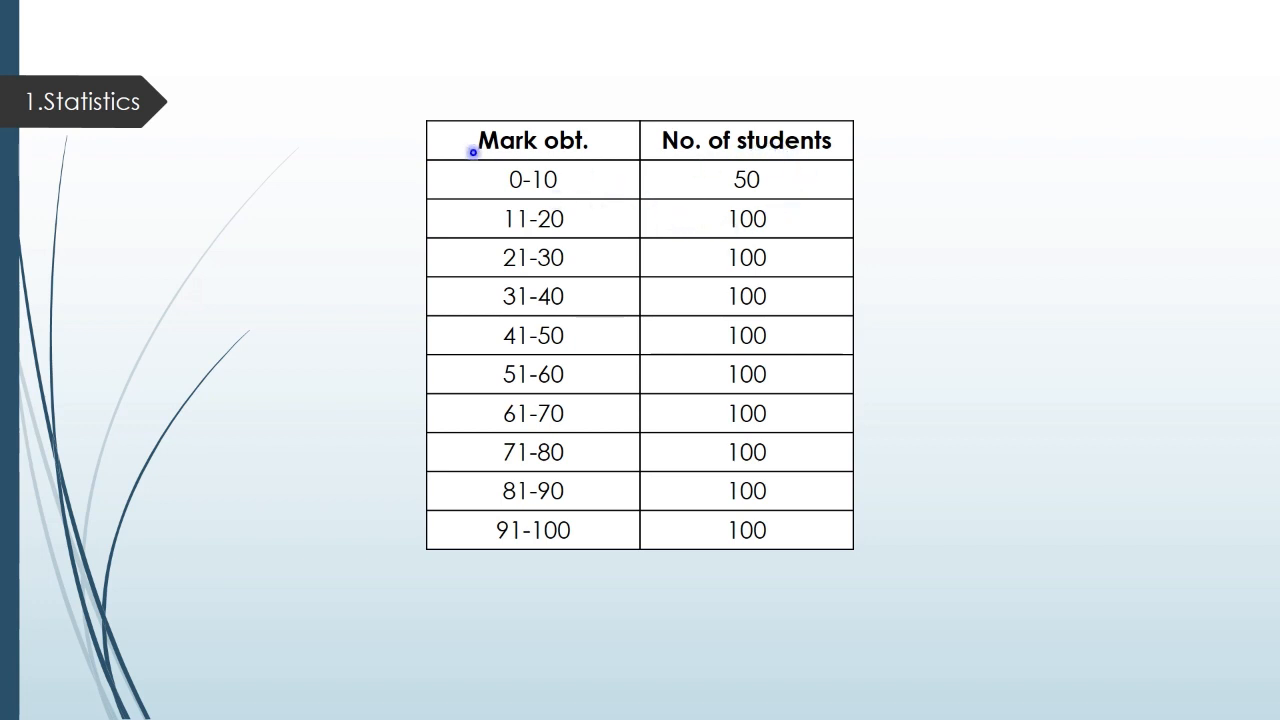
mouse_move(712, 176)
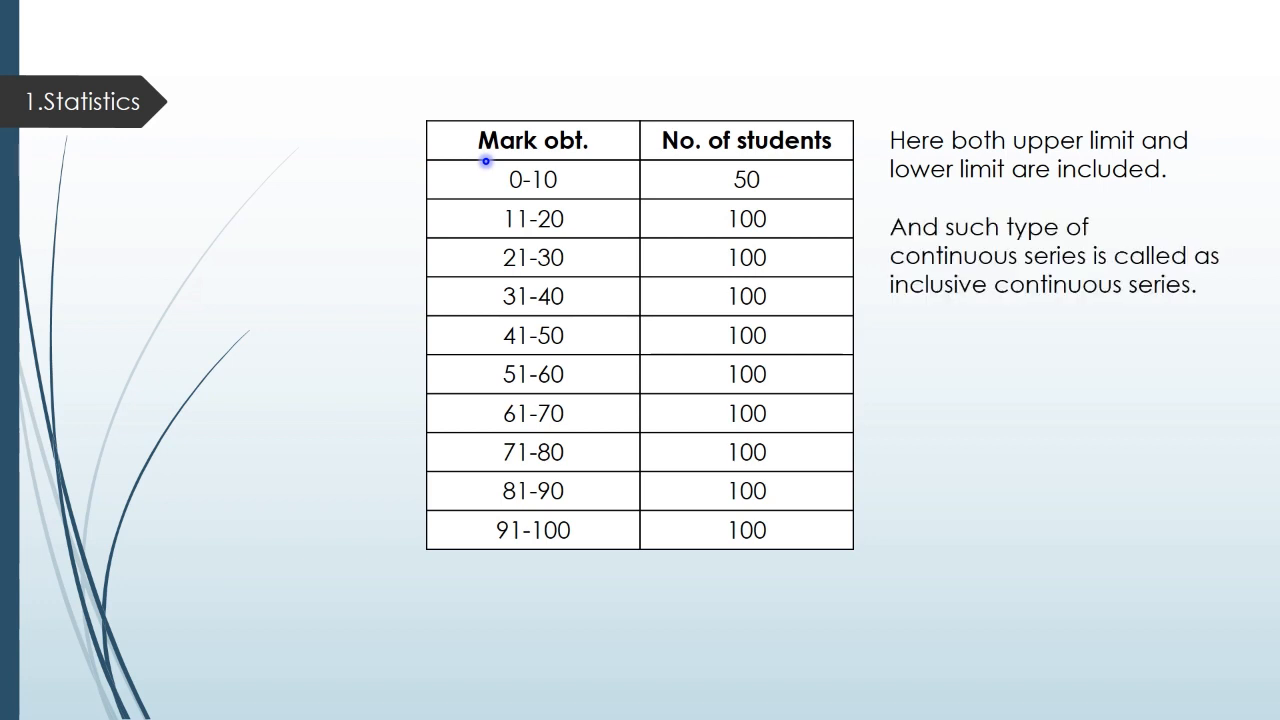
mouse_move(252, 244)
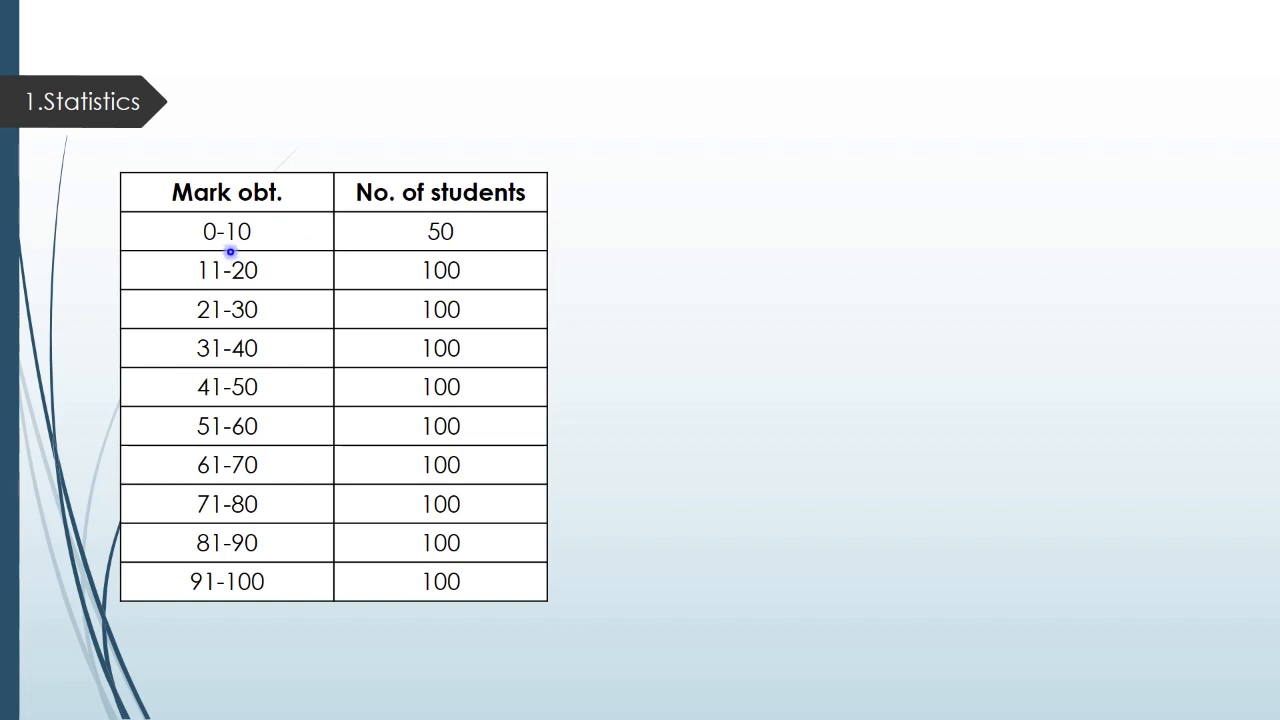
mouse_move(224, 210)
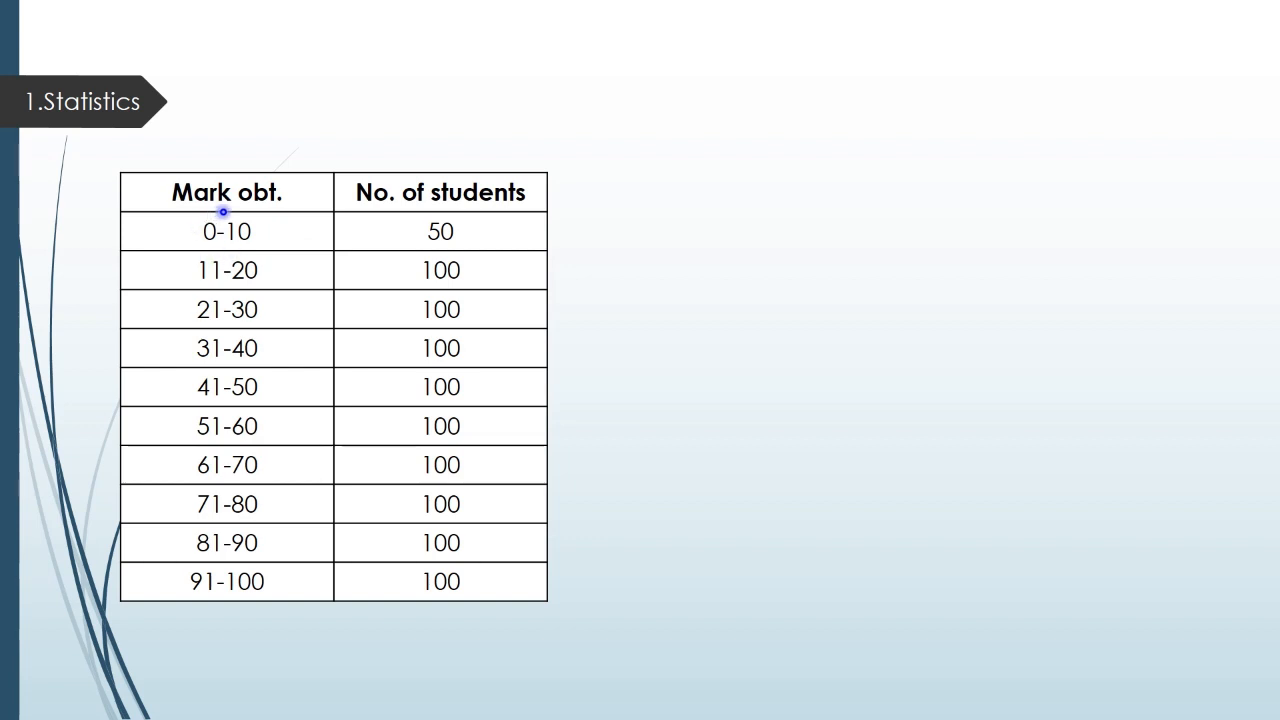
mouse_move(400, 244)
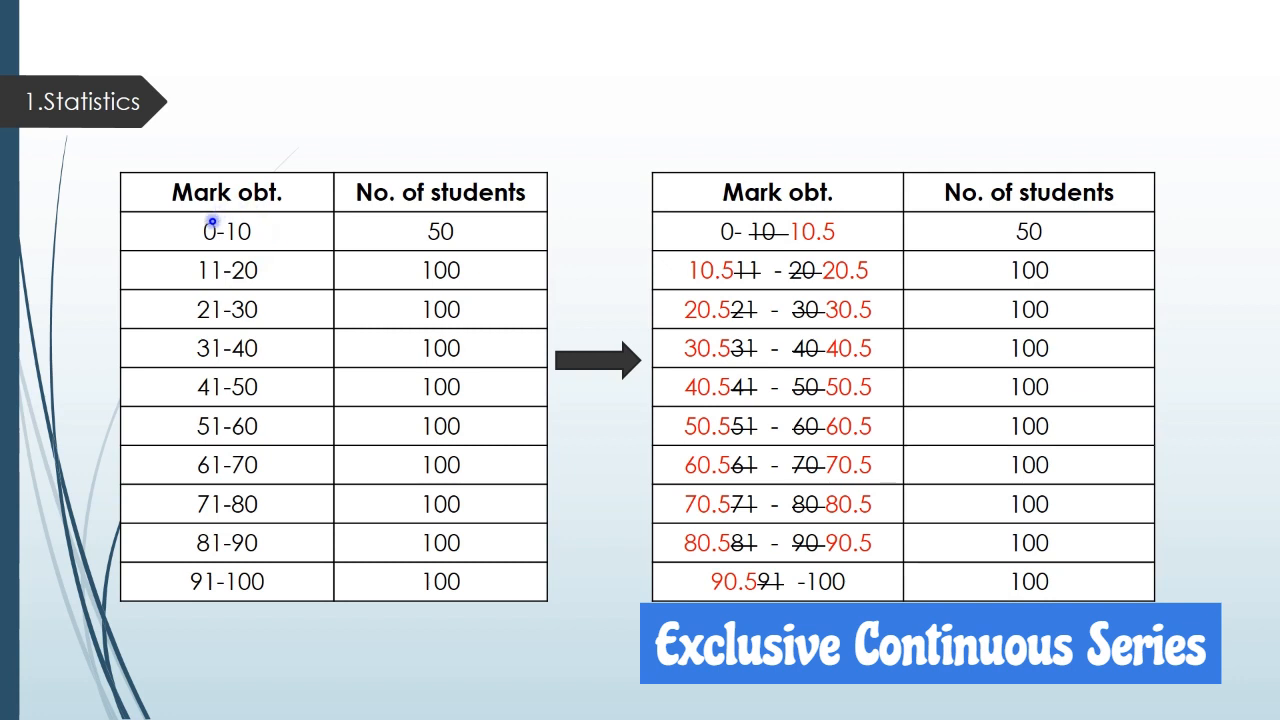
mouse_move(256, 264)
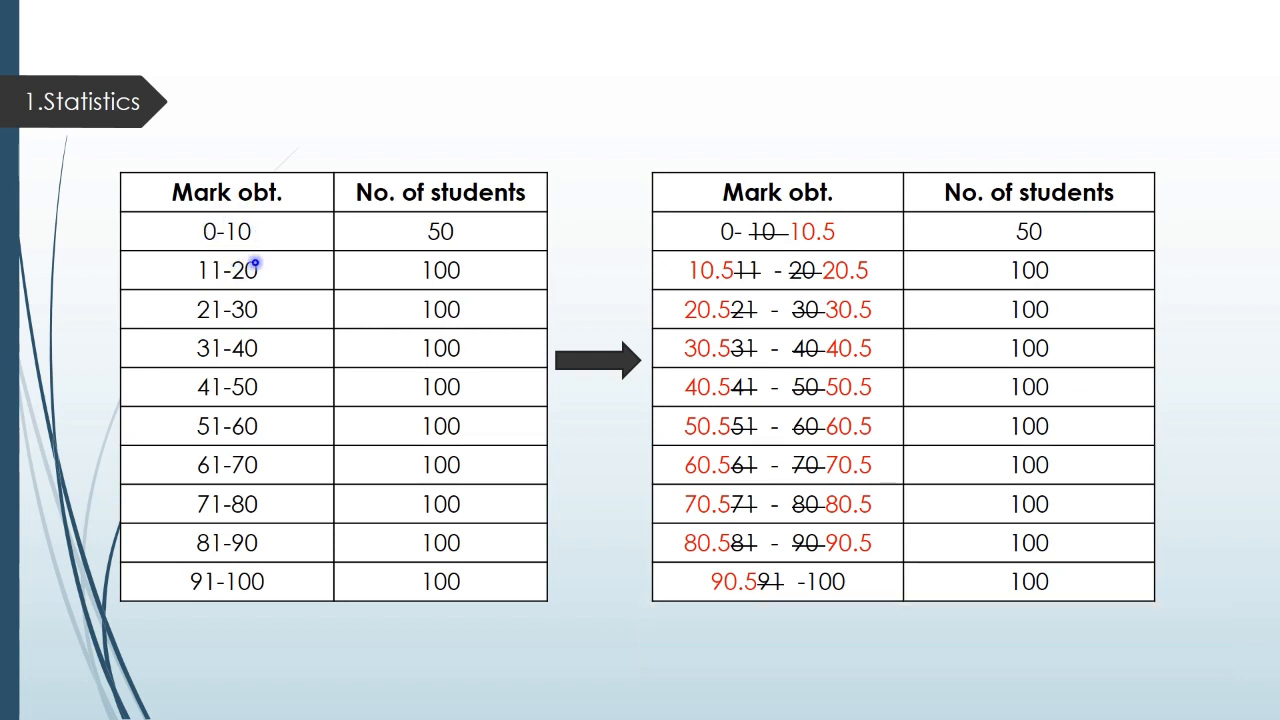
mouse_move(228, 284)
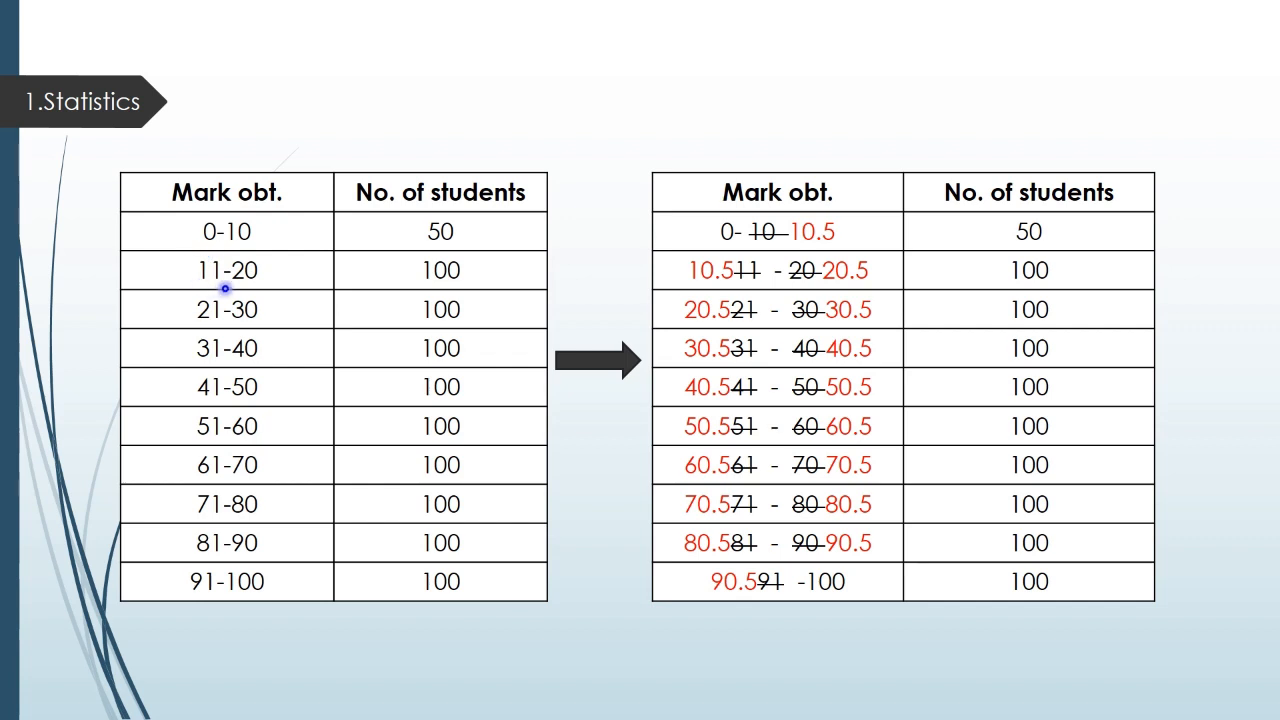
mouse_move(188, 262)
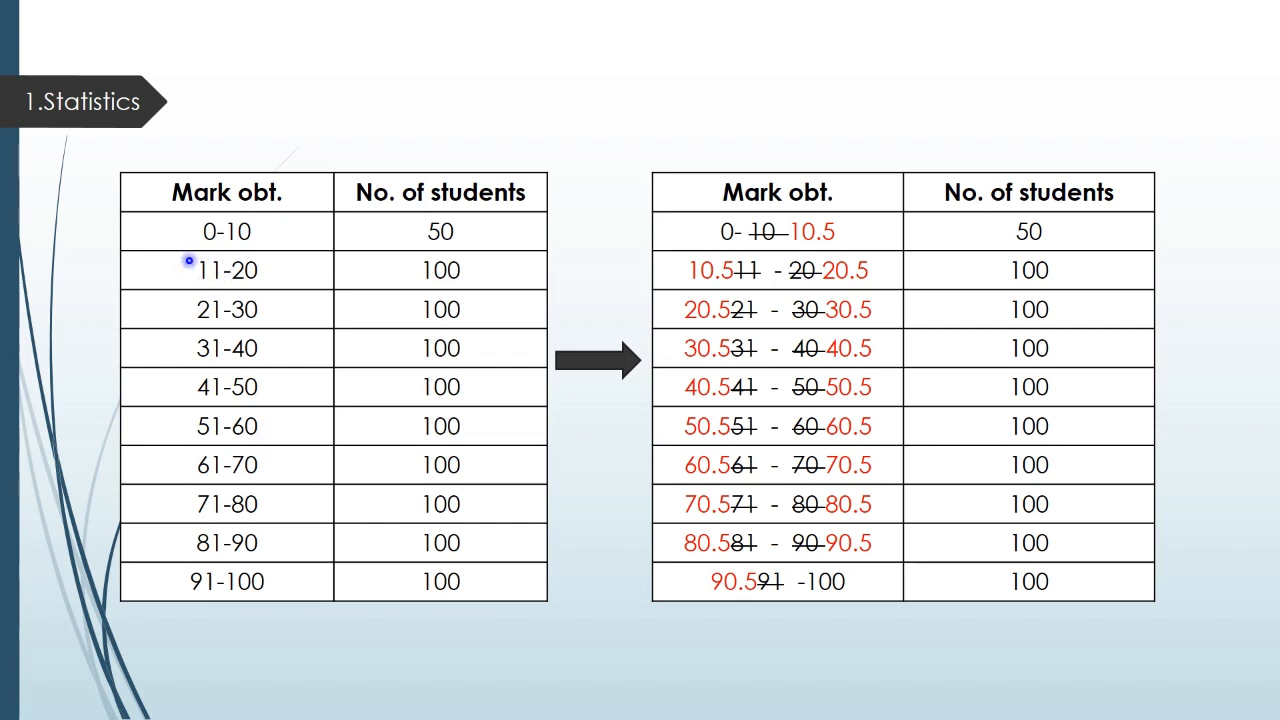
mouse_move(248, 268)
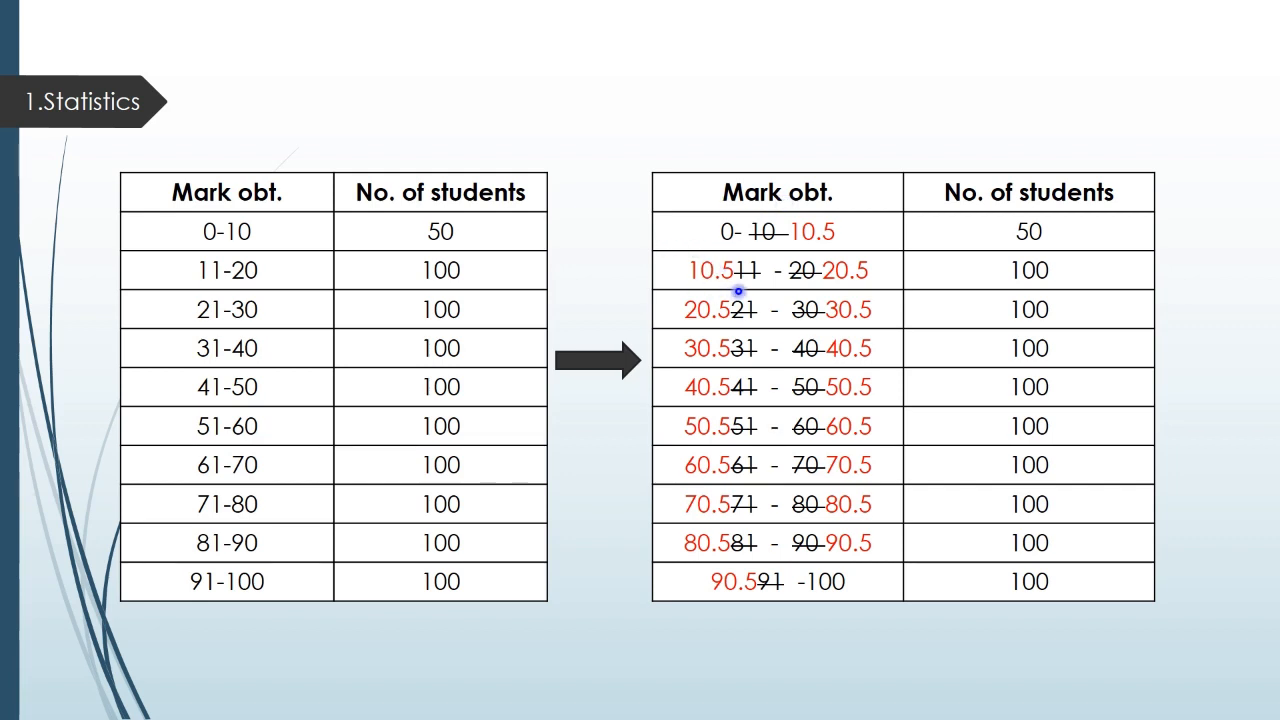
mouse_move(916, 320)
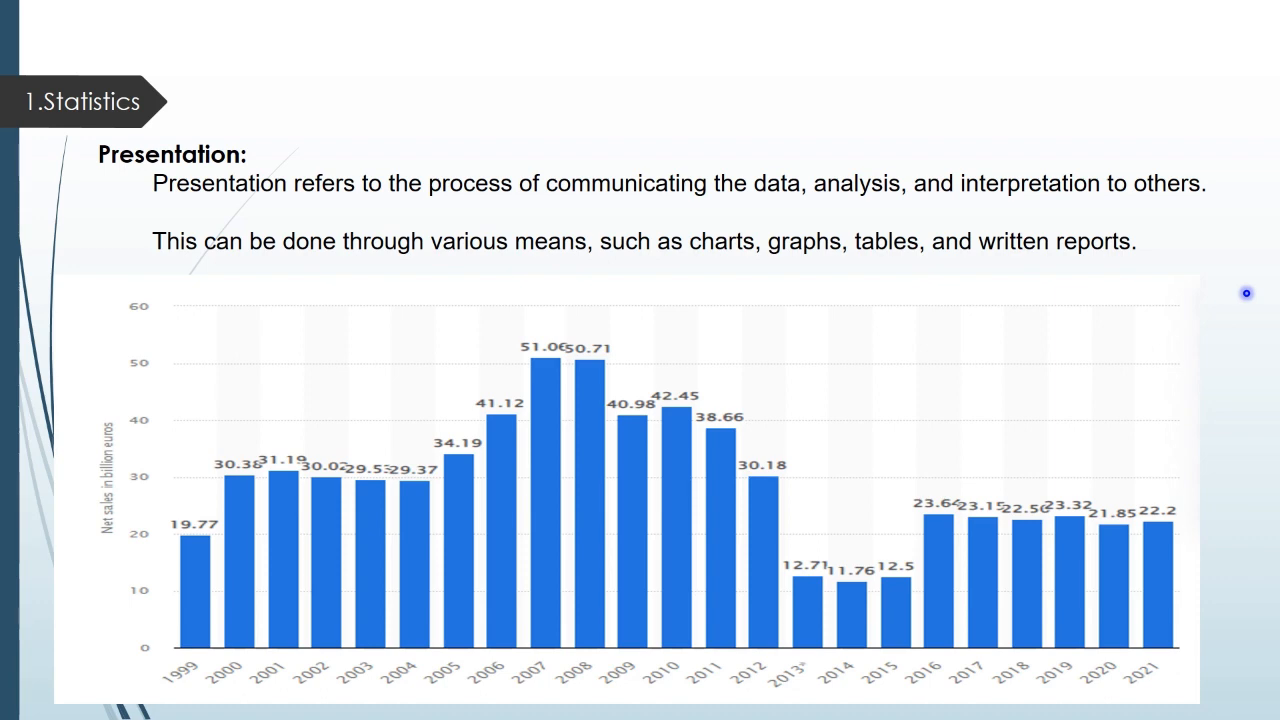
mouse_move(160, 458)
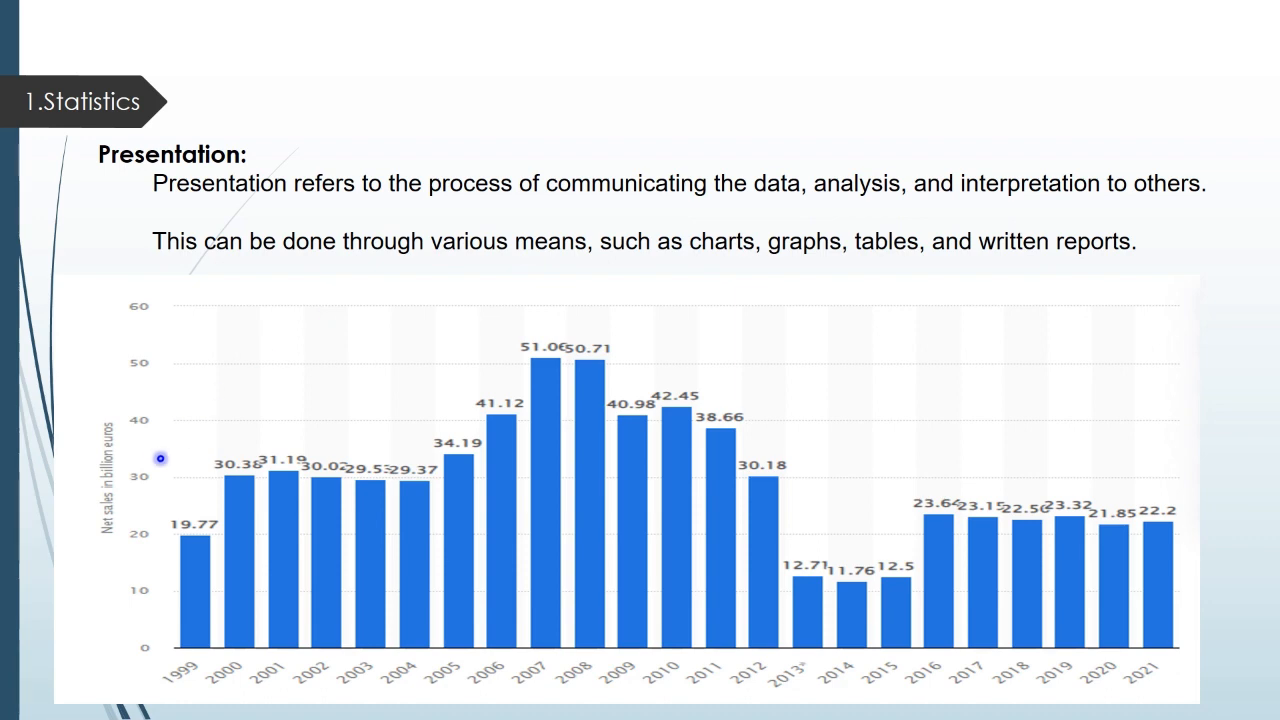
mouse_move(128, 414)
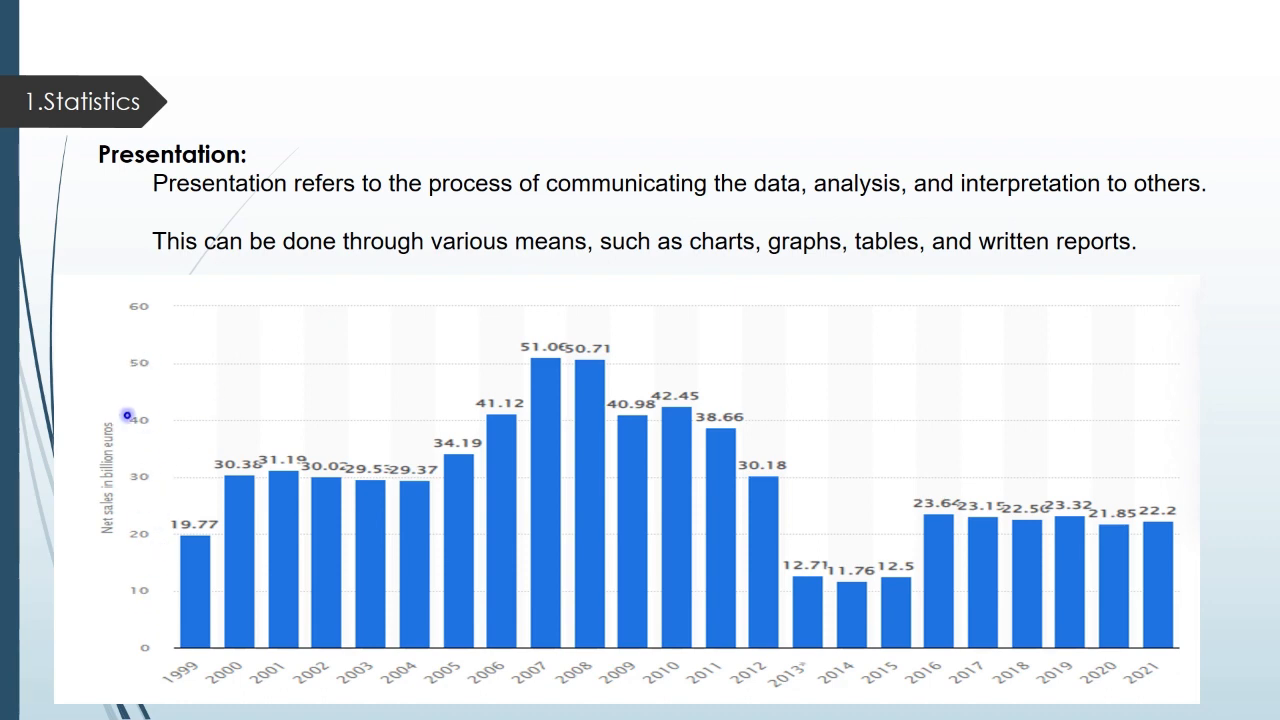
mouse_move(160, 550)
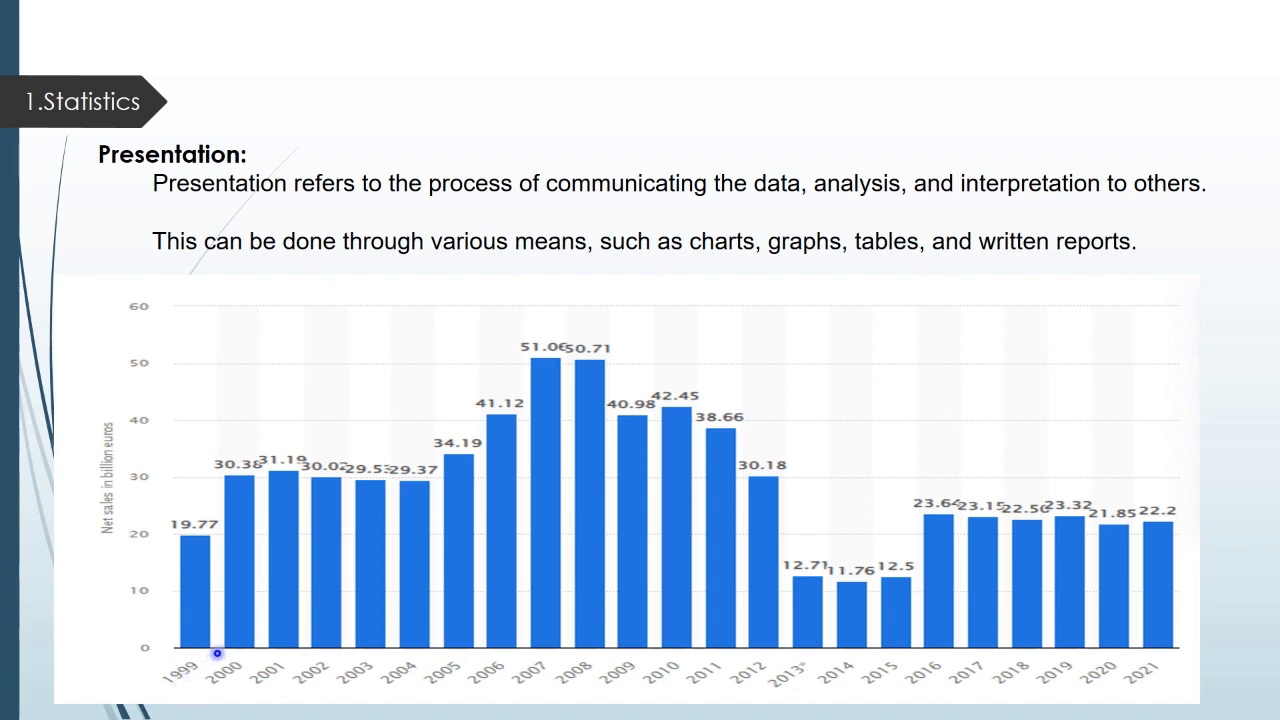
mouse_move(178, 542)
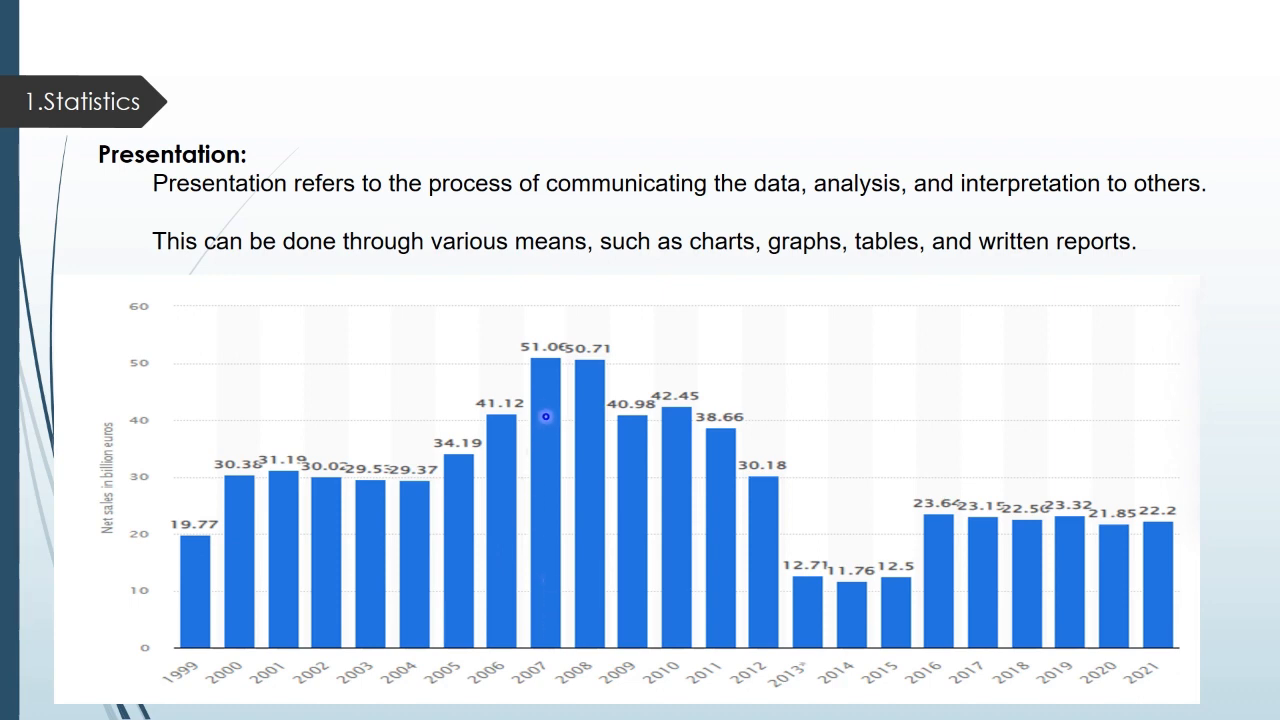
mouse_move(544, 372)
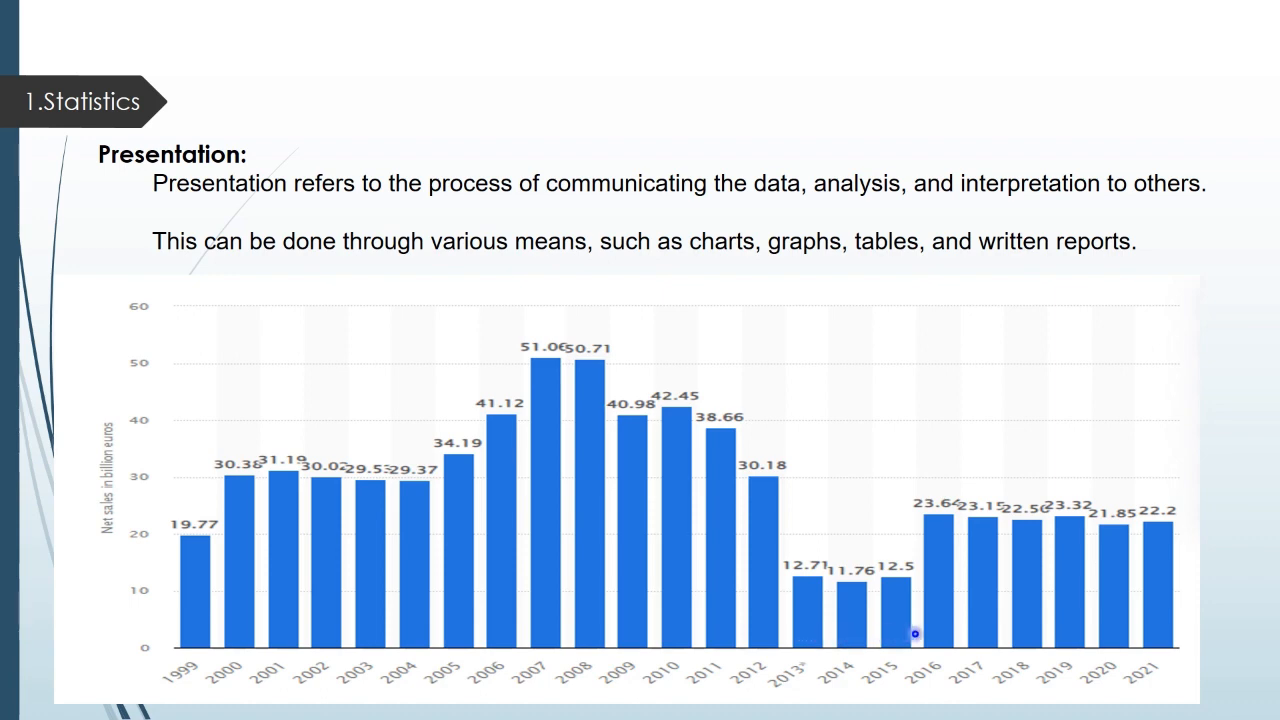
mouse_move(964, 576)
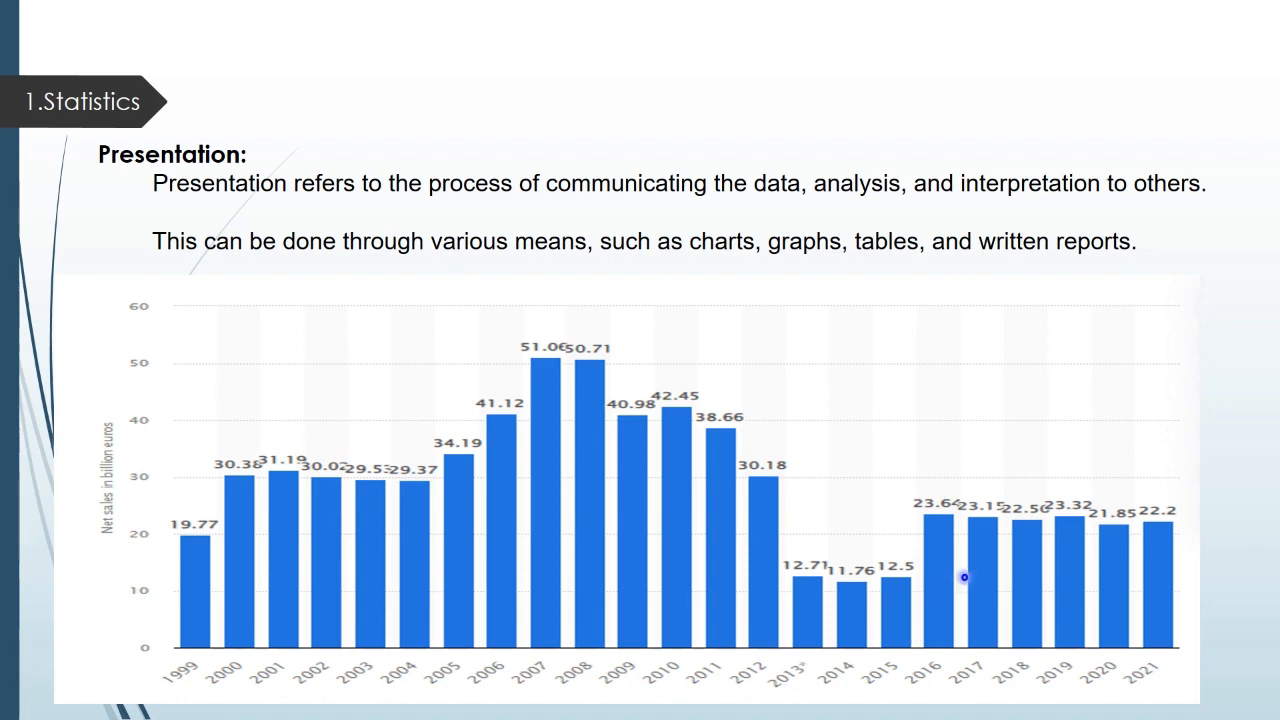